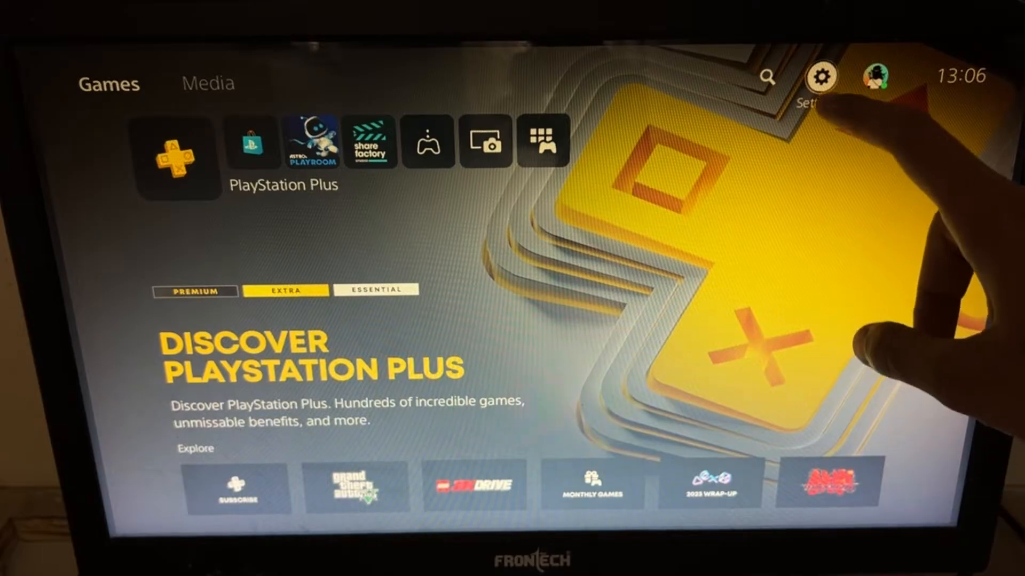
Step: Open Settings, enter System, and move through the System categories past Power Saving
{"action": "left_click", "coordinate": [821, 76]}
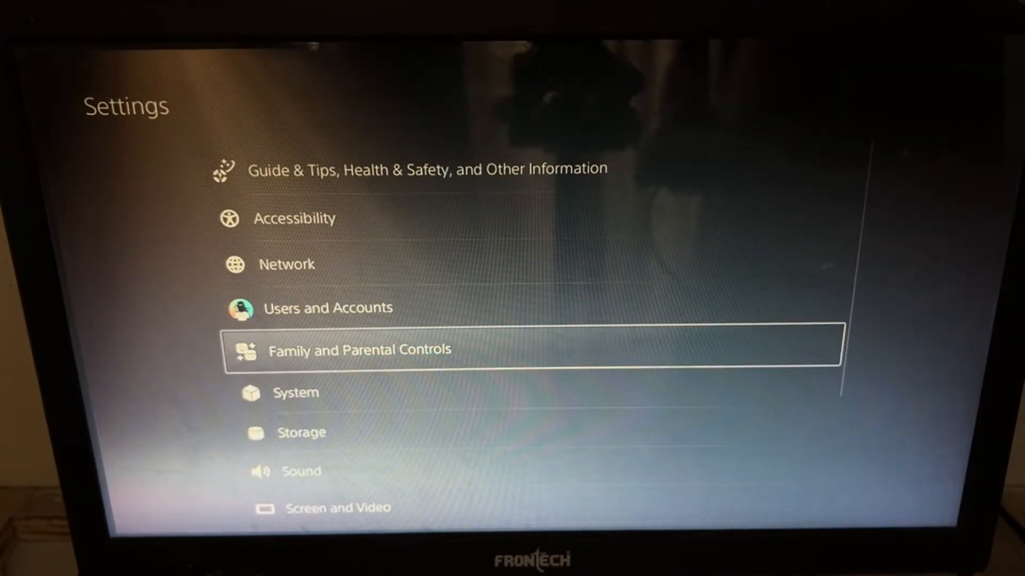
{"action": "left_click", "coordinate": [295, 392]}
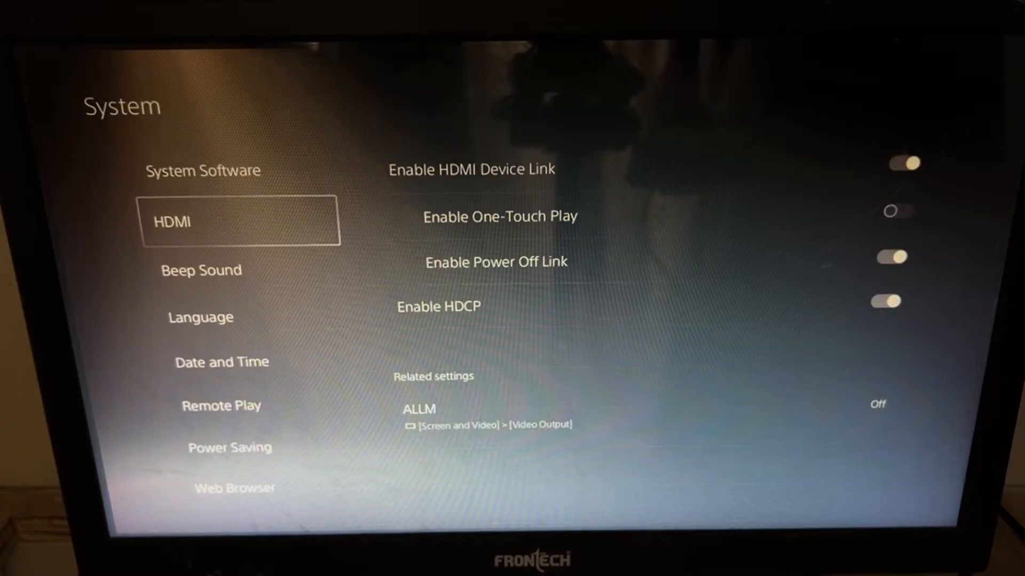
{"action": "left_click", "coordinate": [230, 448]}
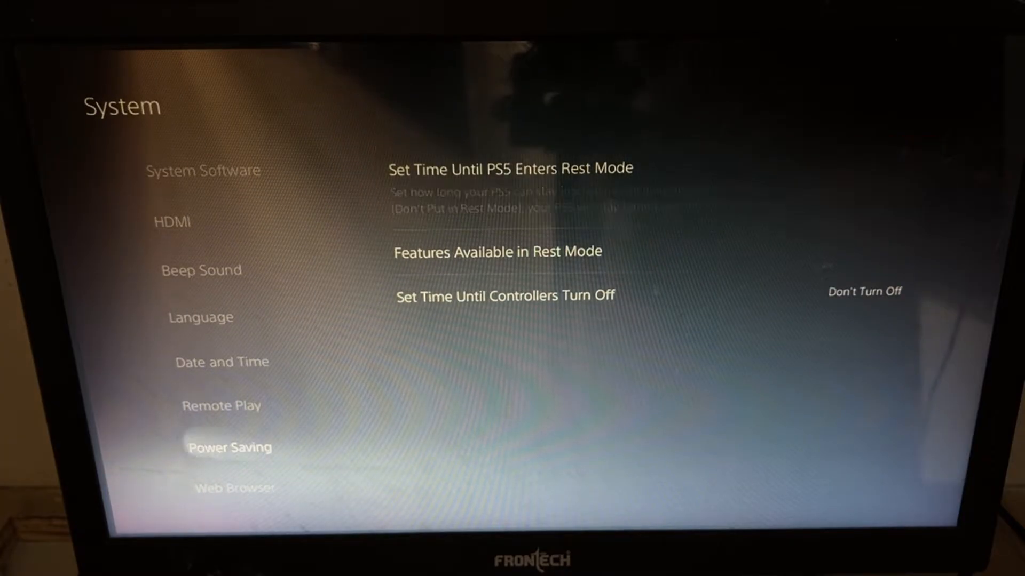
{"action": "left_click", "coordinate": [234, 487]}
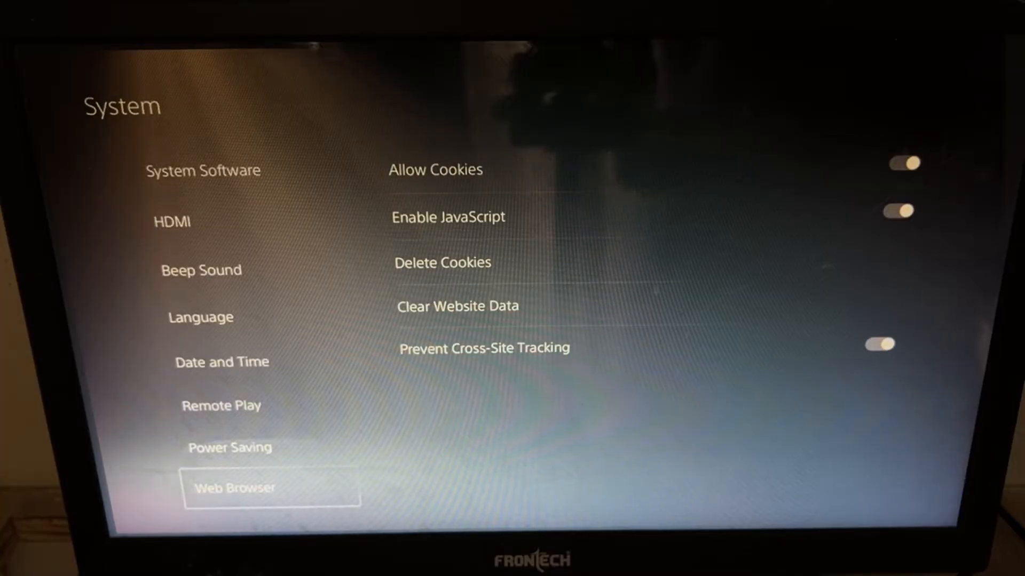
Step: Turn on Stay Connected to the Internet and Enable Turning On PS5 from Network in rest mode
{"action": "left_click", "coordinate": [229, 447]}
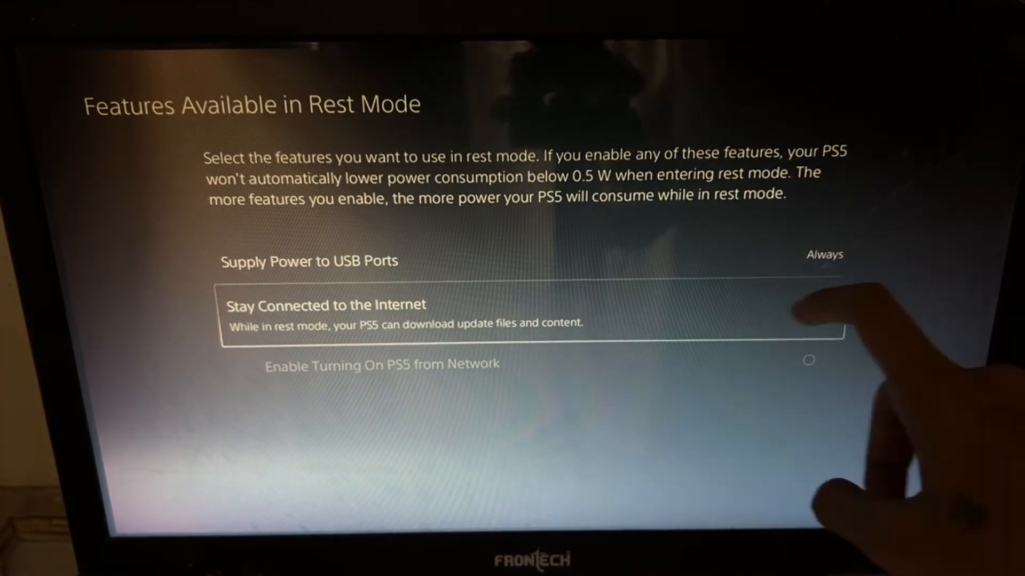
{"action": "left_click", "coordinate": [824, 299]}
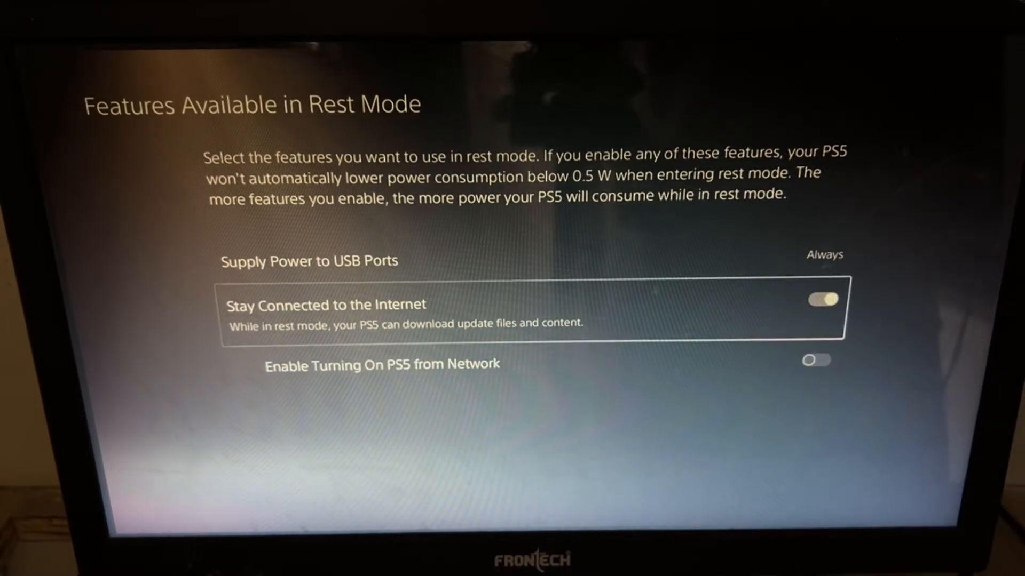
{"action": "key", "text": "Down"}
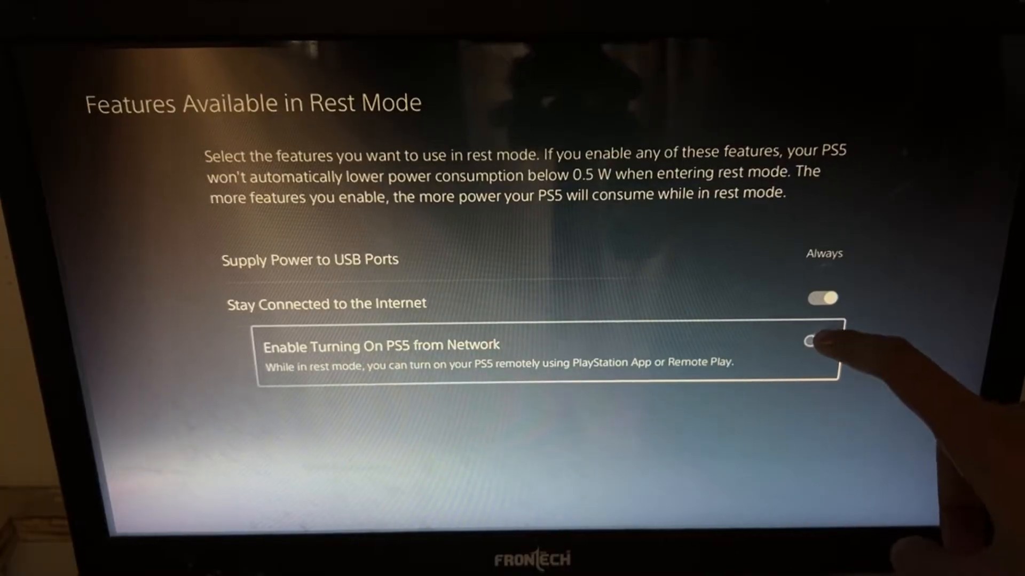
{"action": "left_click", "coordinate": [821, 341]}
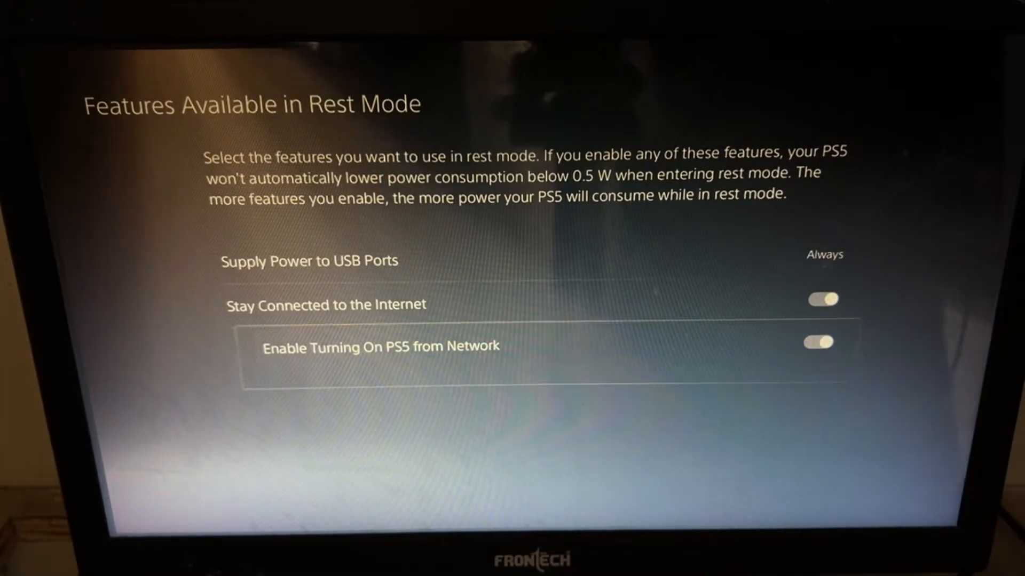
{"action": "key", "text": "Escape"}
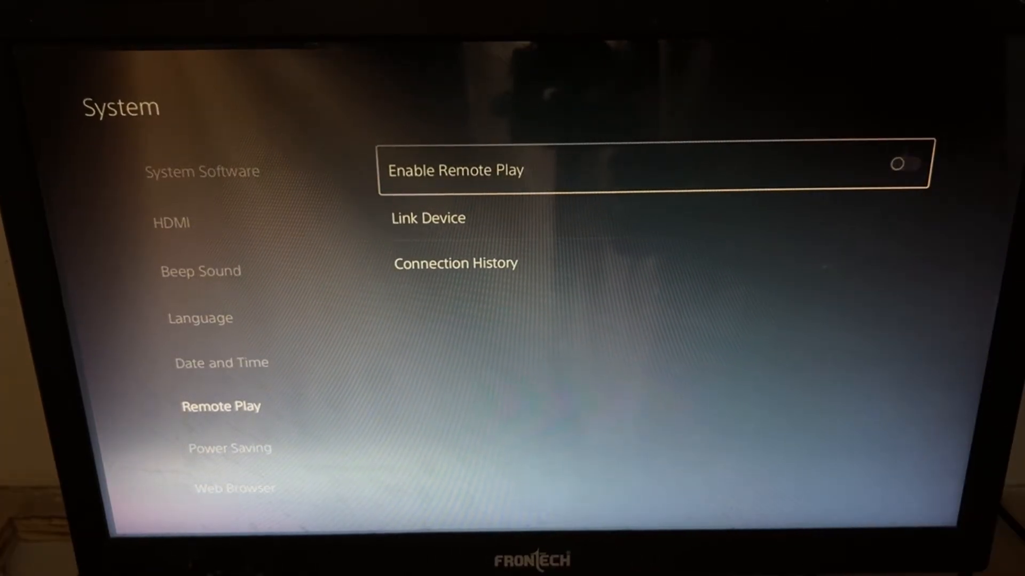
Step: Enable Remote Play, then bring up the Power options menu
{"action": "left_click", "coordinate": [902, 163]}
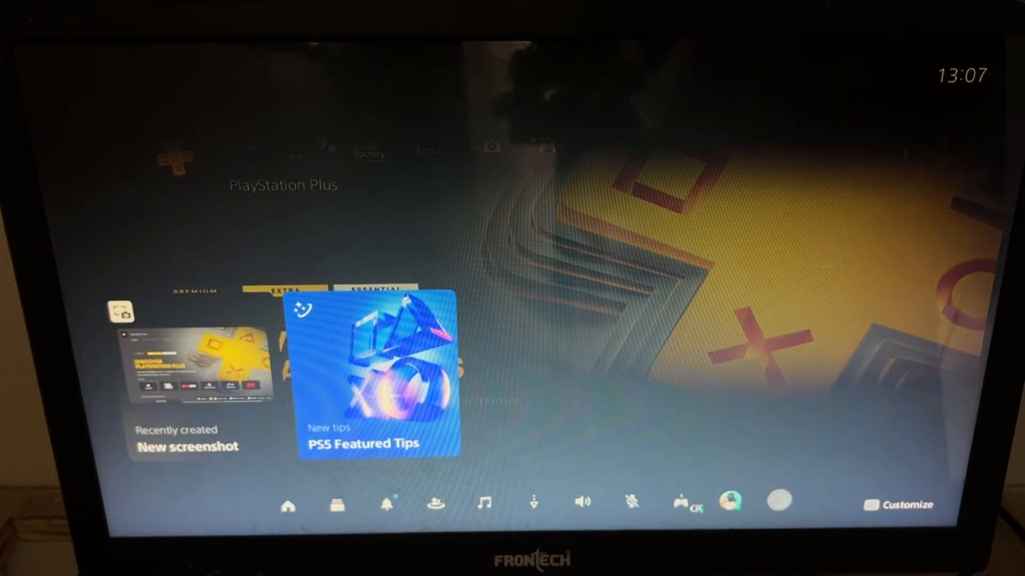
{"action": "left_click", "coordinate": [777, 504]}
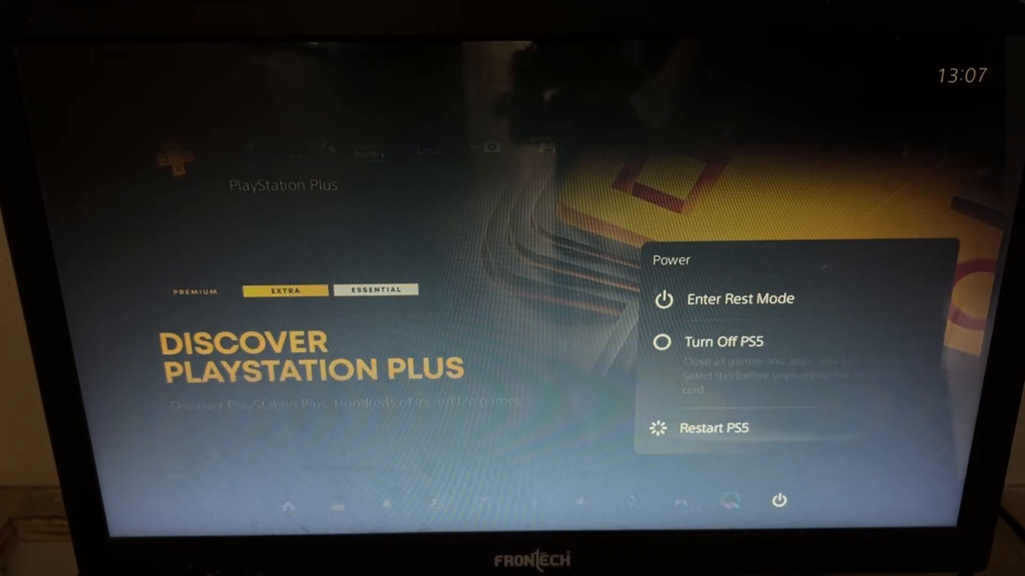